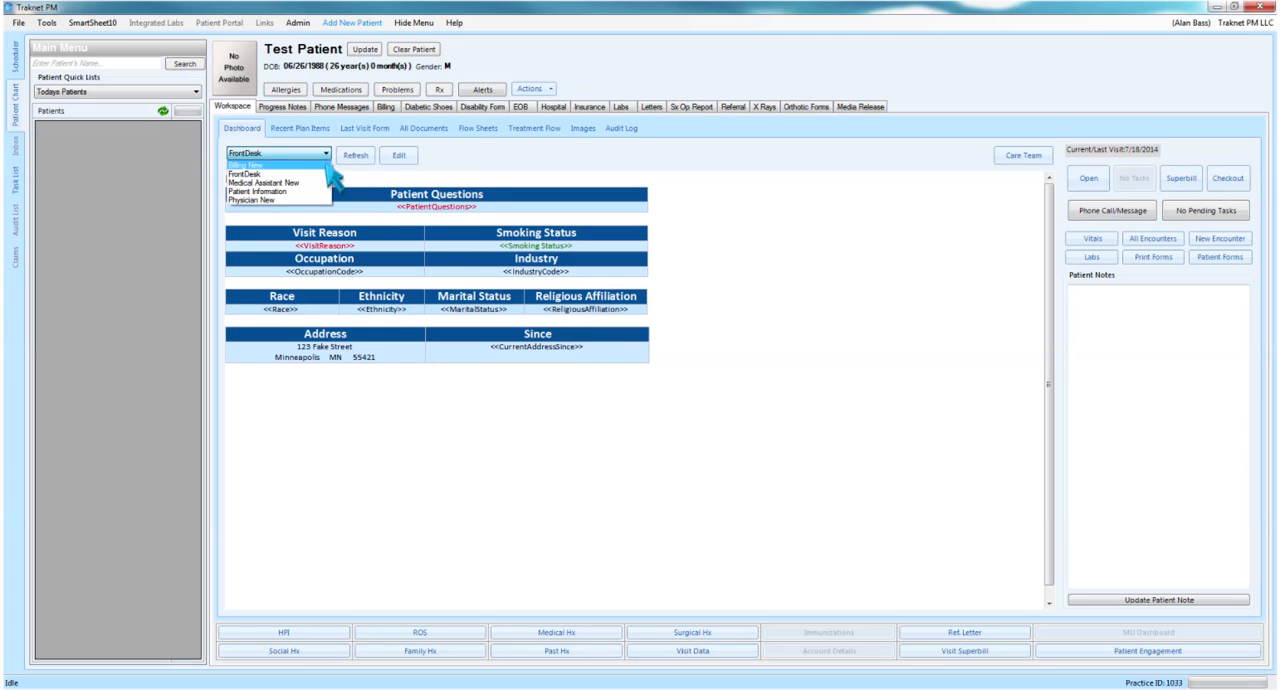
# Cycle the dashboard through Billing and Medical Assistant views, landing on Patient Information.
pyautogui.click(280, 176)
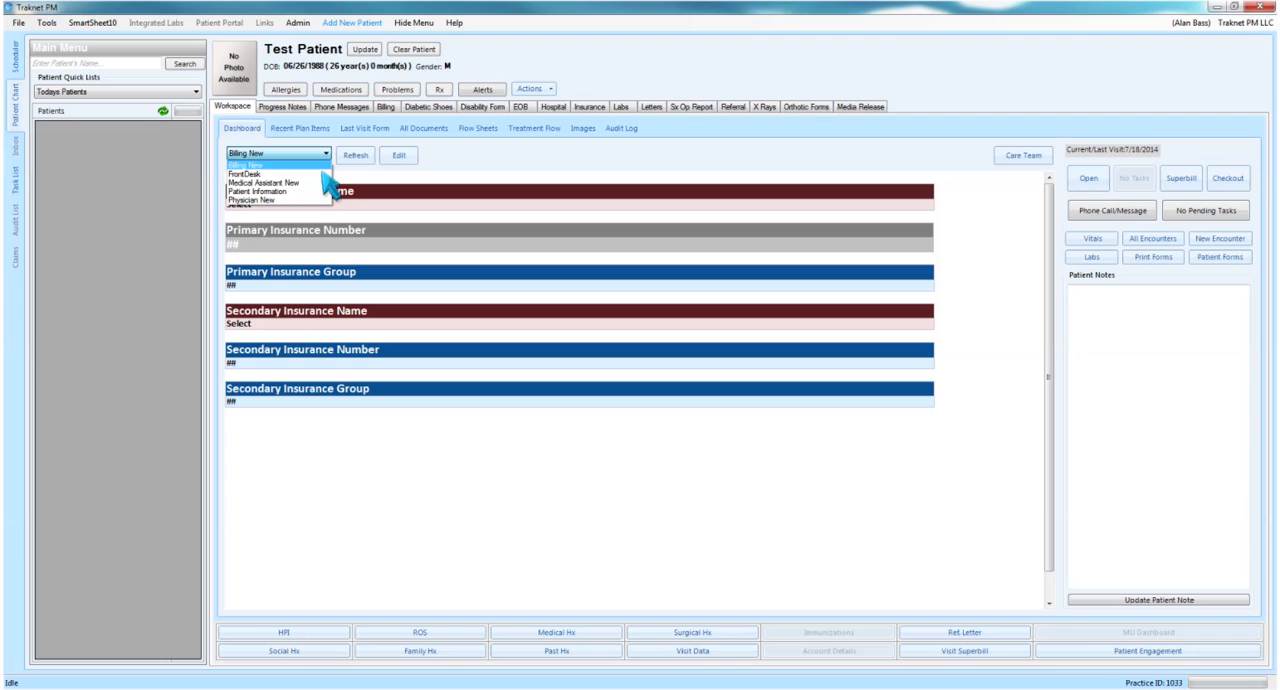
pyautogui.click(262, 184)
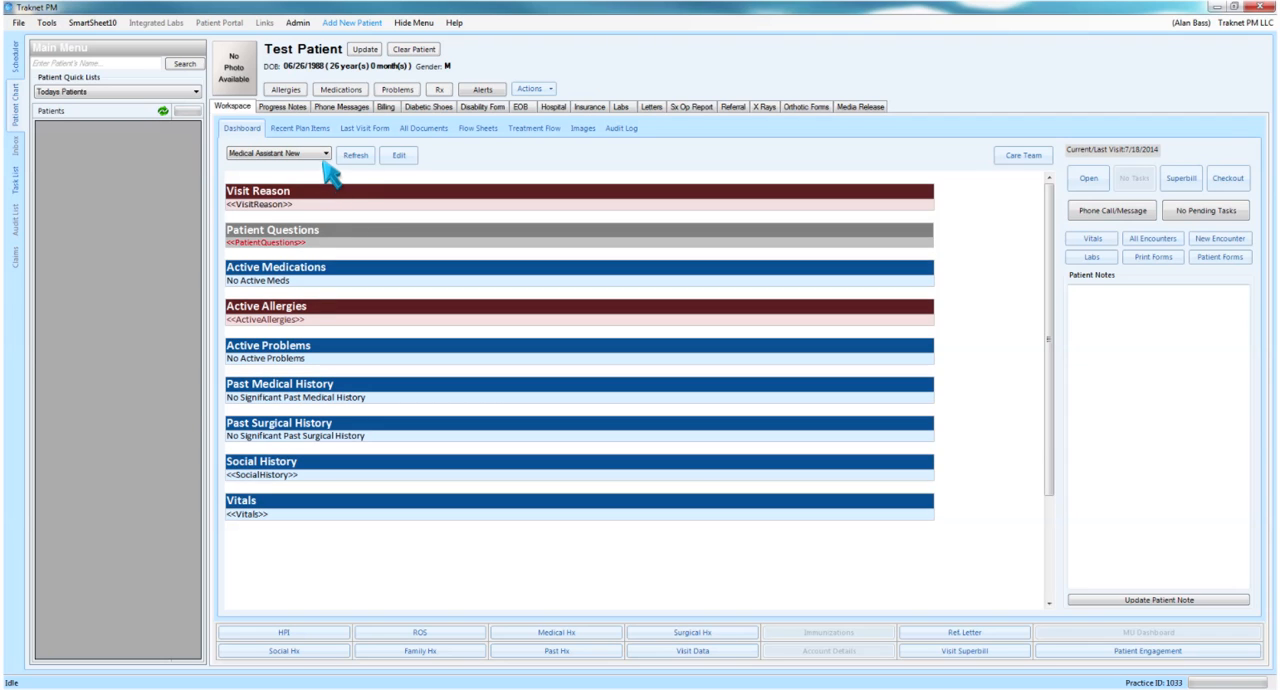
pyautogui.click(276, 152)
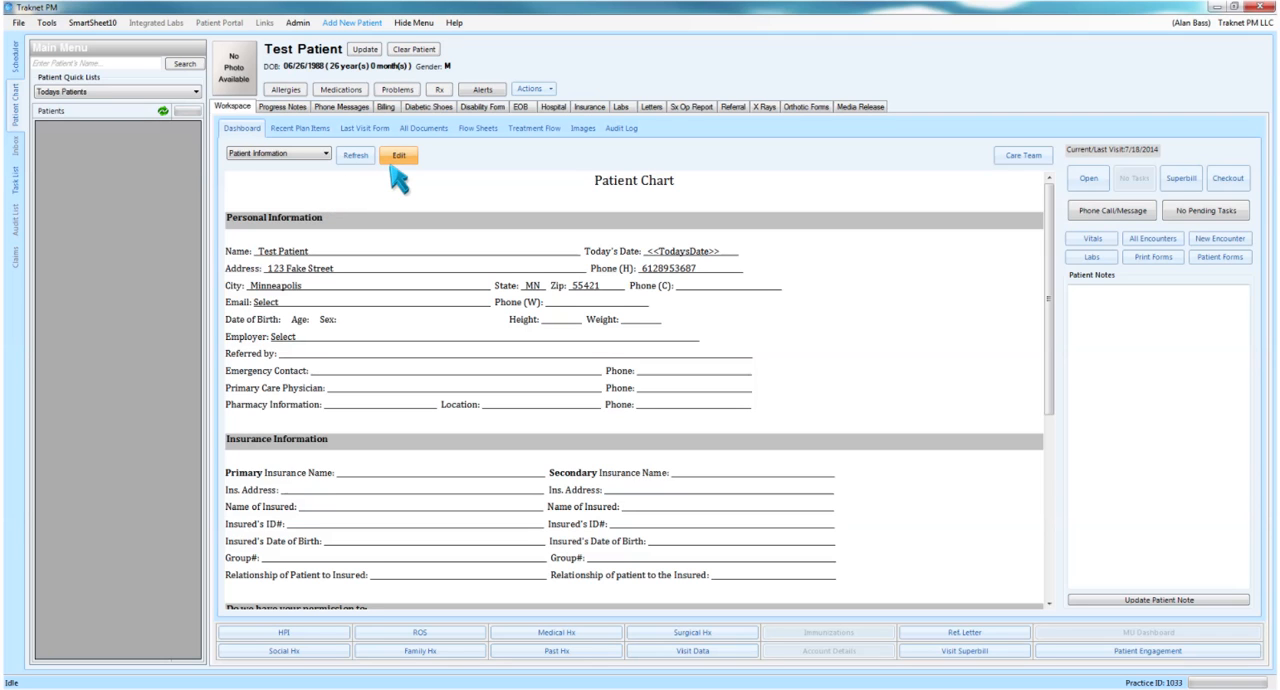
# Edit the Patient Information template and copy it to create Patient Information1.
pyautogui.click(400, 156)
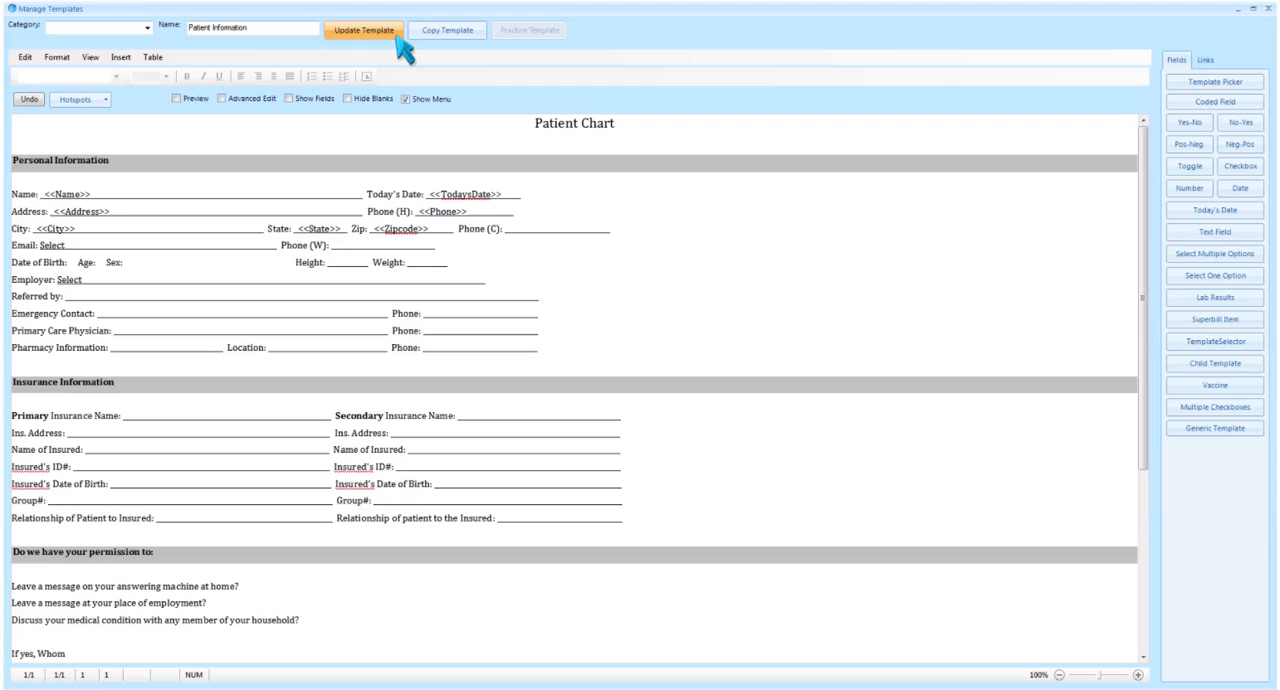
pyautogui.moveTo(448, 30)
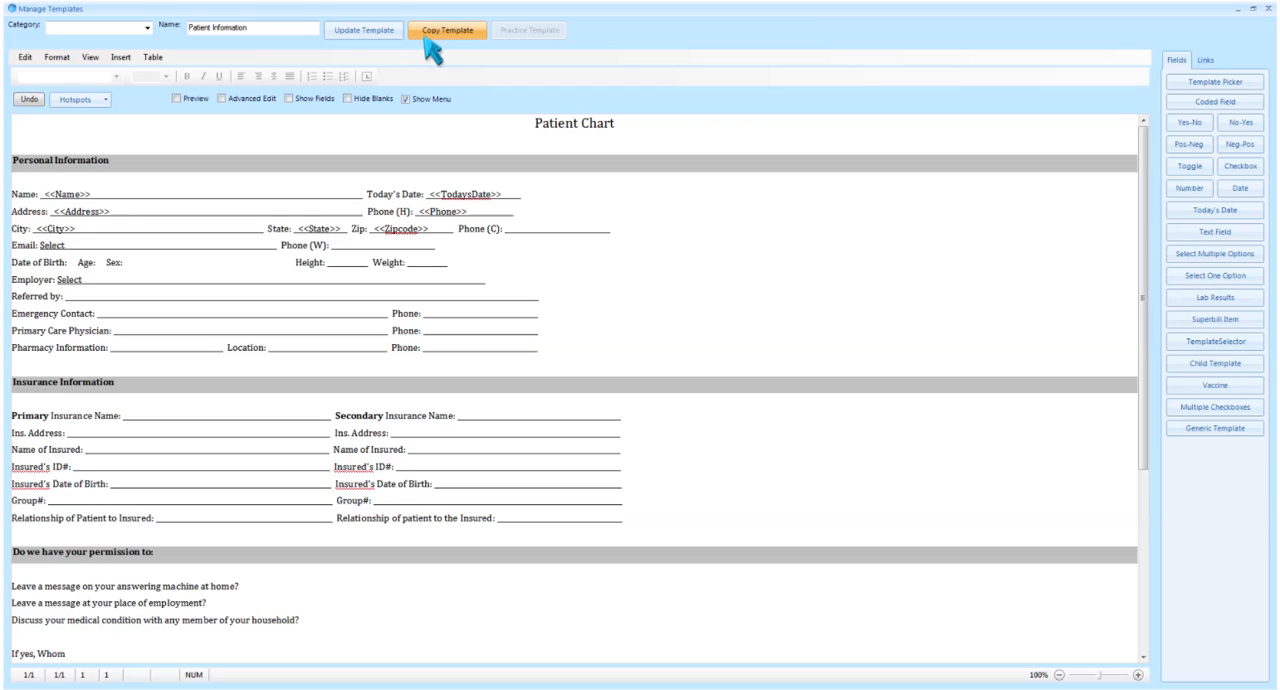
pyautogui.click(448, 30)
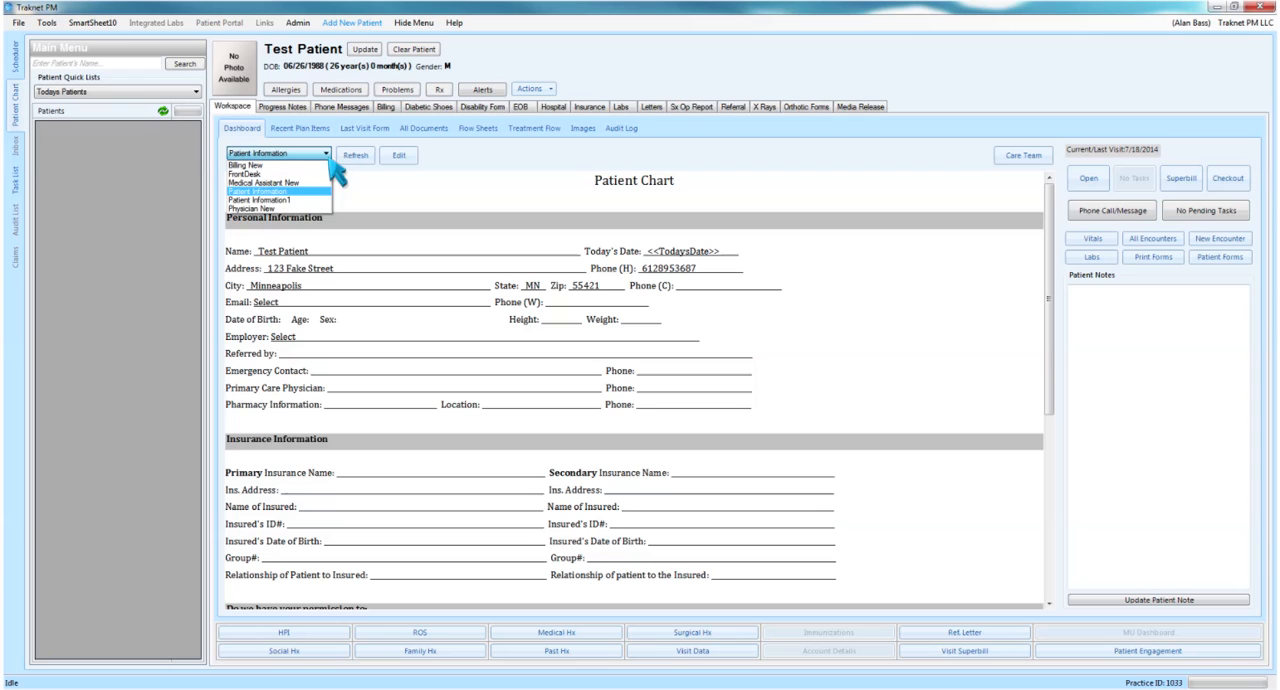
# Show the Patient Information1 dashboard and bring it into the template editor.
pyautogui.click(278, 200)
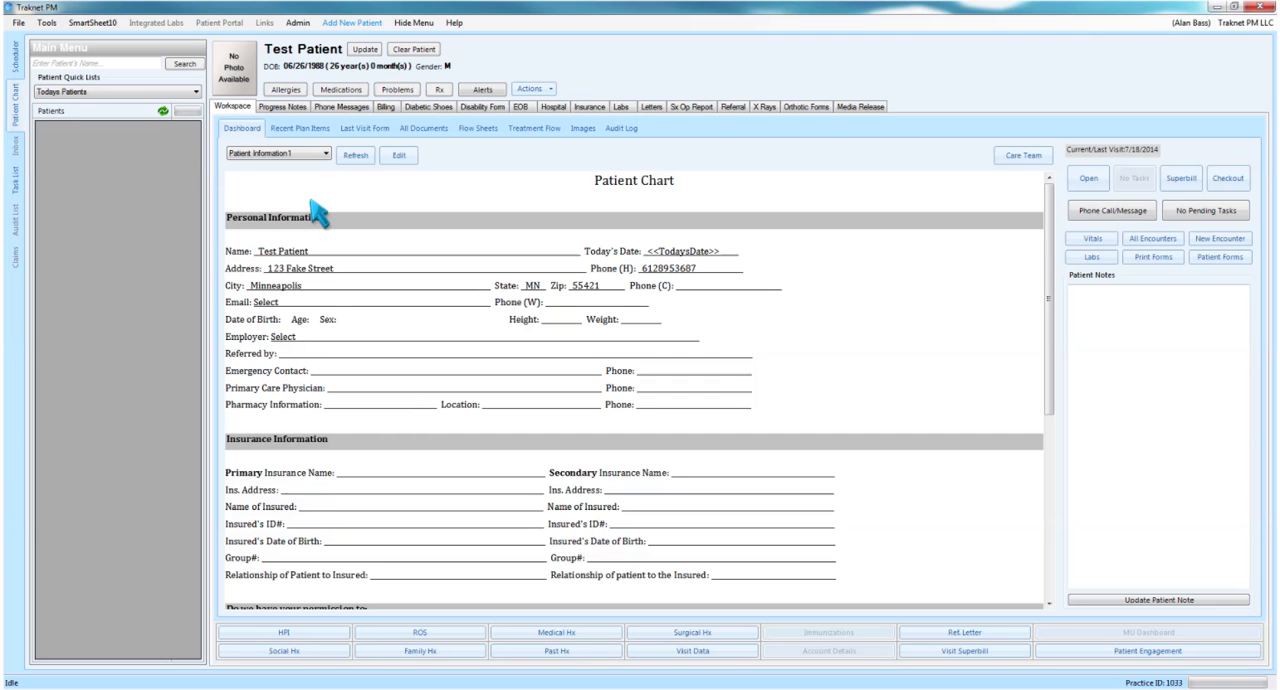
pyautogui.moveTo(368, 194)
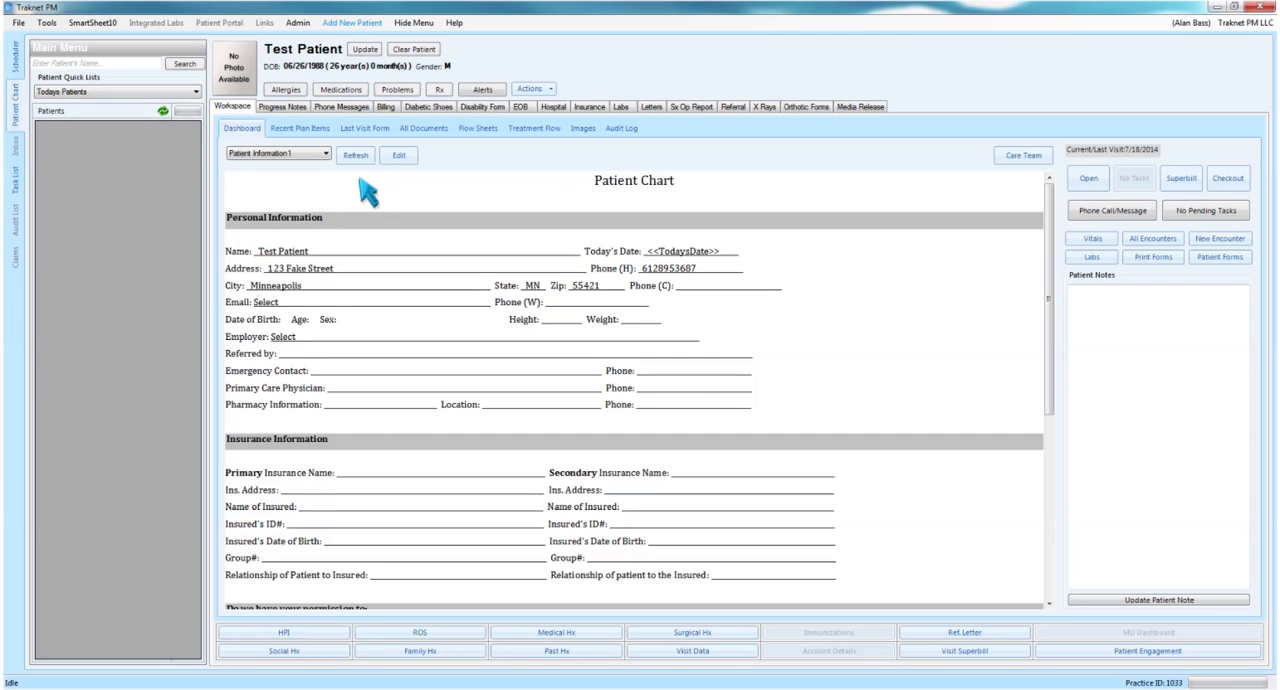
pyautogui.click(398, 156)
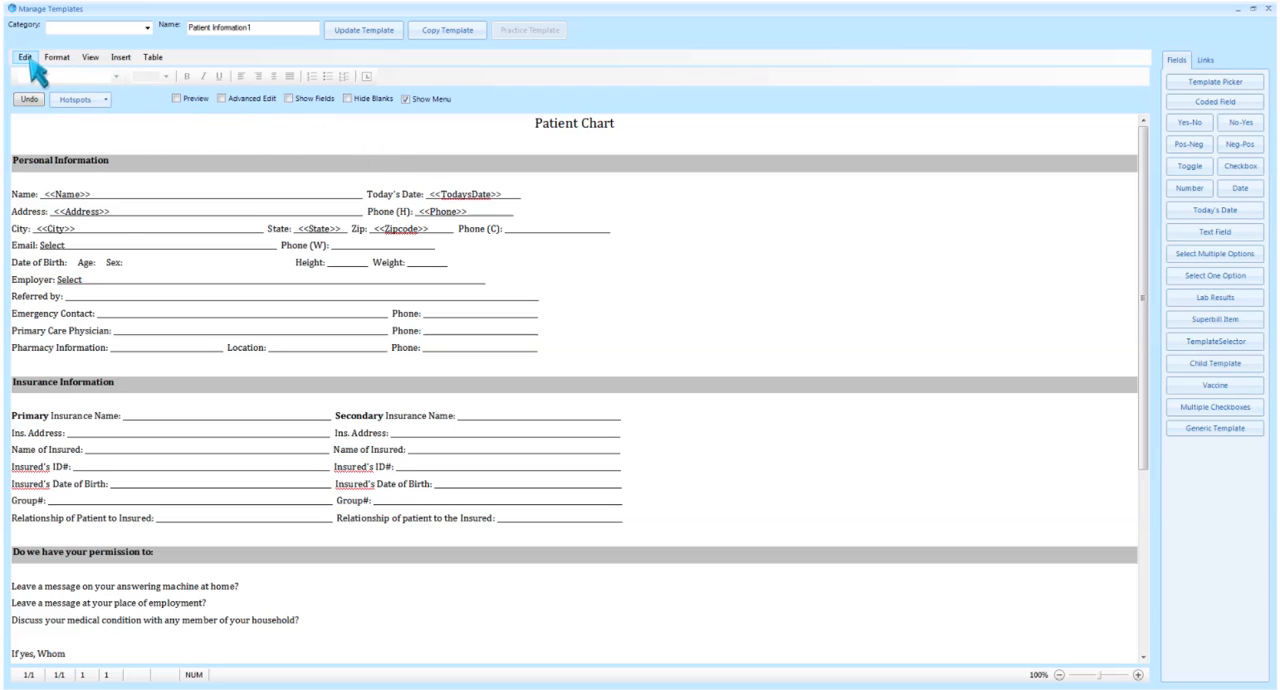
# Browse the Edit, Format and Insert menus of the template editor without changing anything.
pyautogui.click(56, 56)
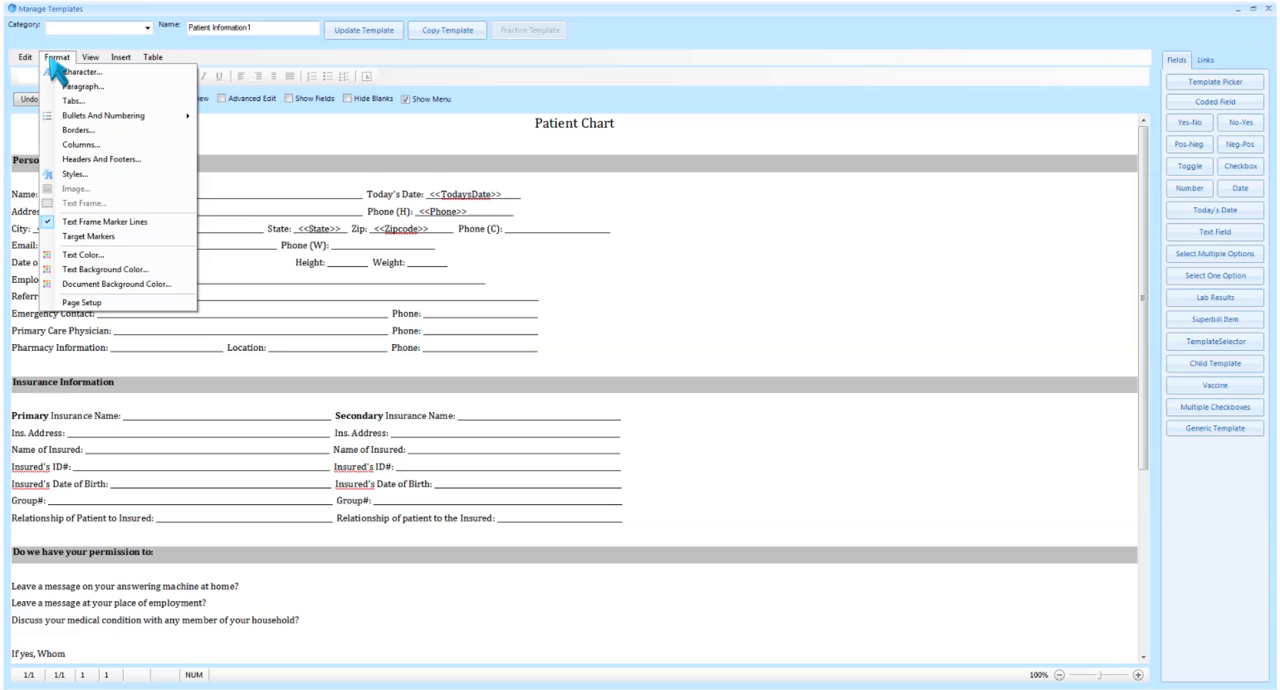
pyautogui.click(120, 56)
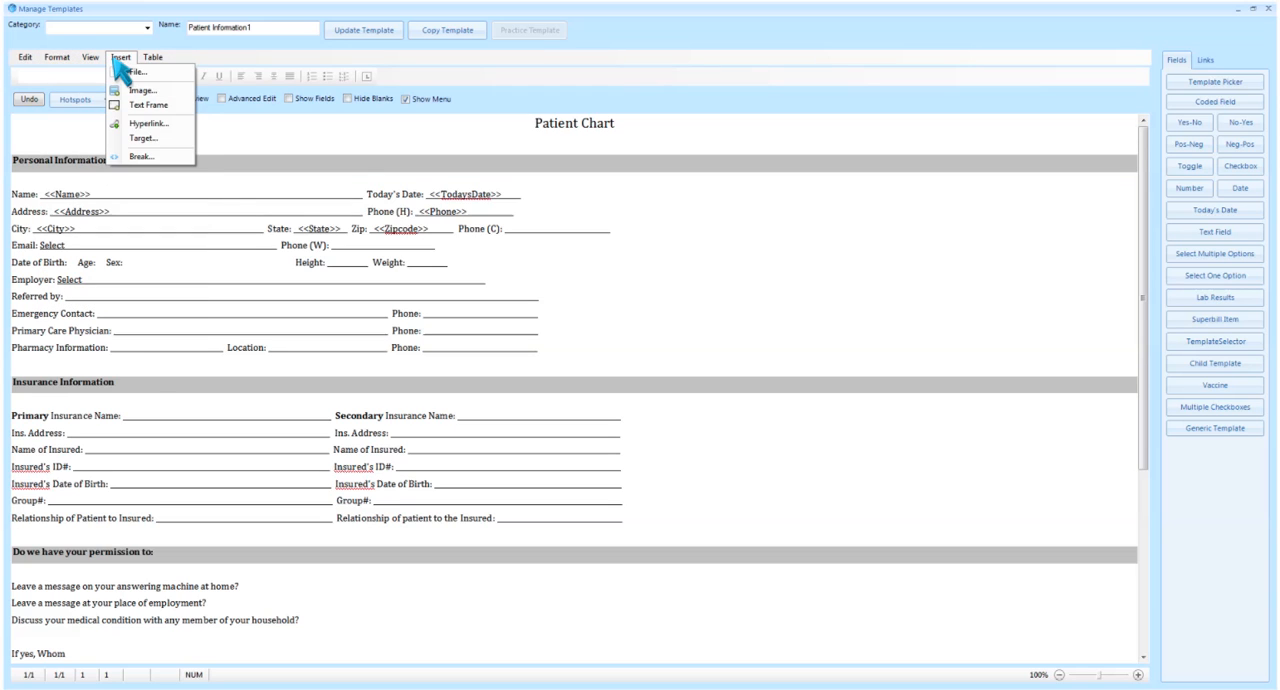
pyautogui.click(152, 56)
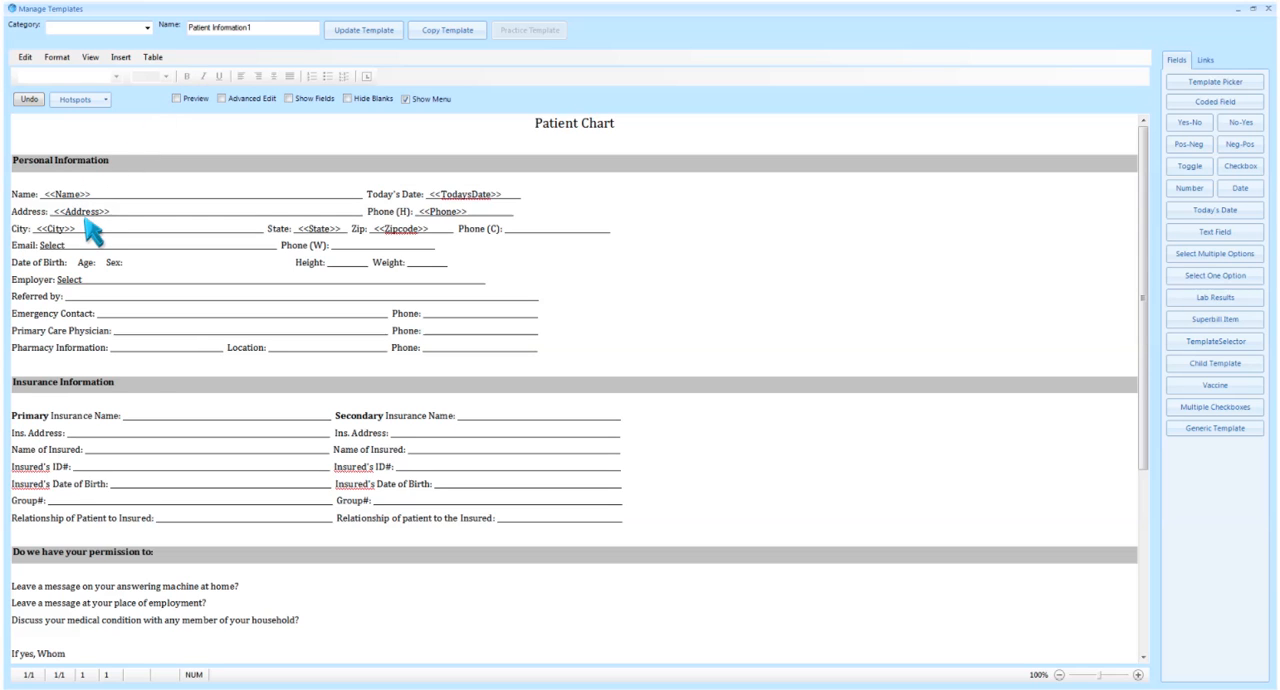
pyautogui.moveTo(450, 236)
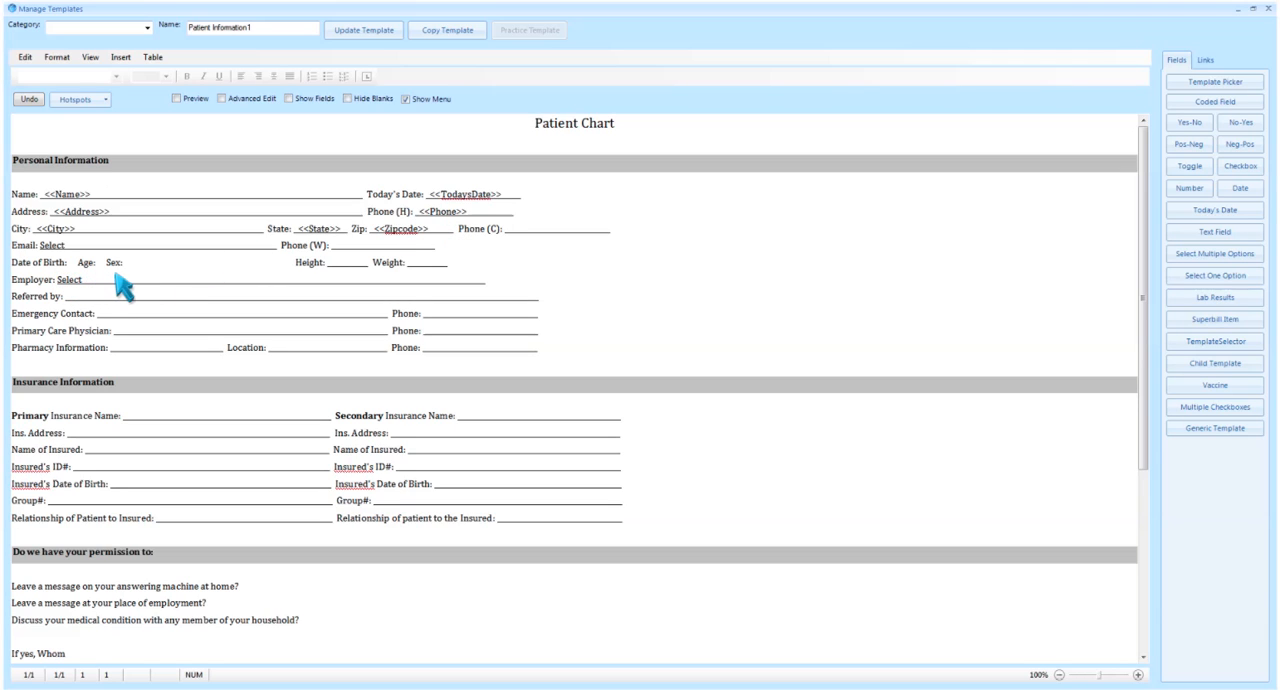
pyautogui.moveTo(124, 286)
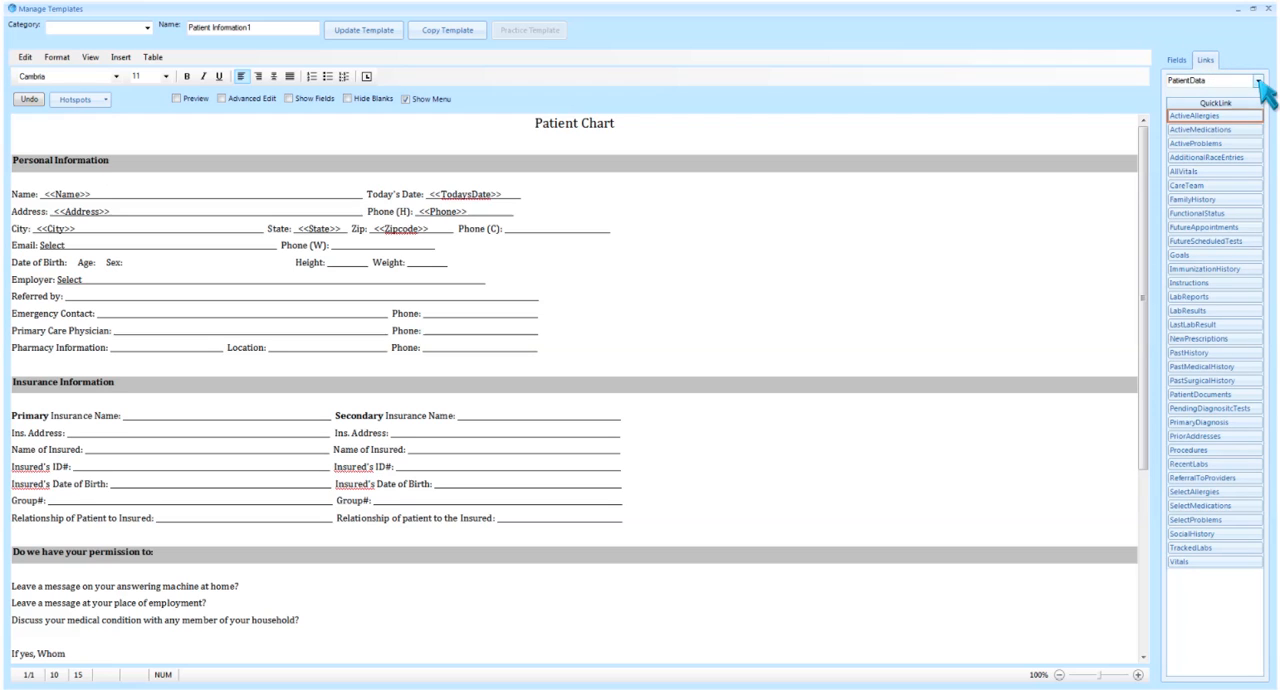
# Insert PatientFields DOB, Age and Gender links after the Date of Birth, Age and Sex labels.
pyautogui.click(1256, 80)
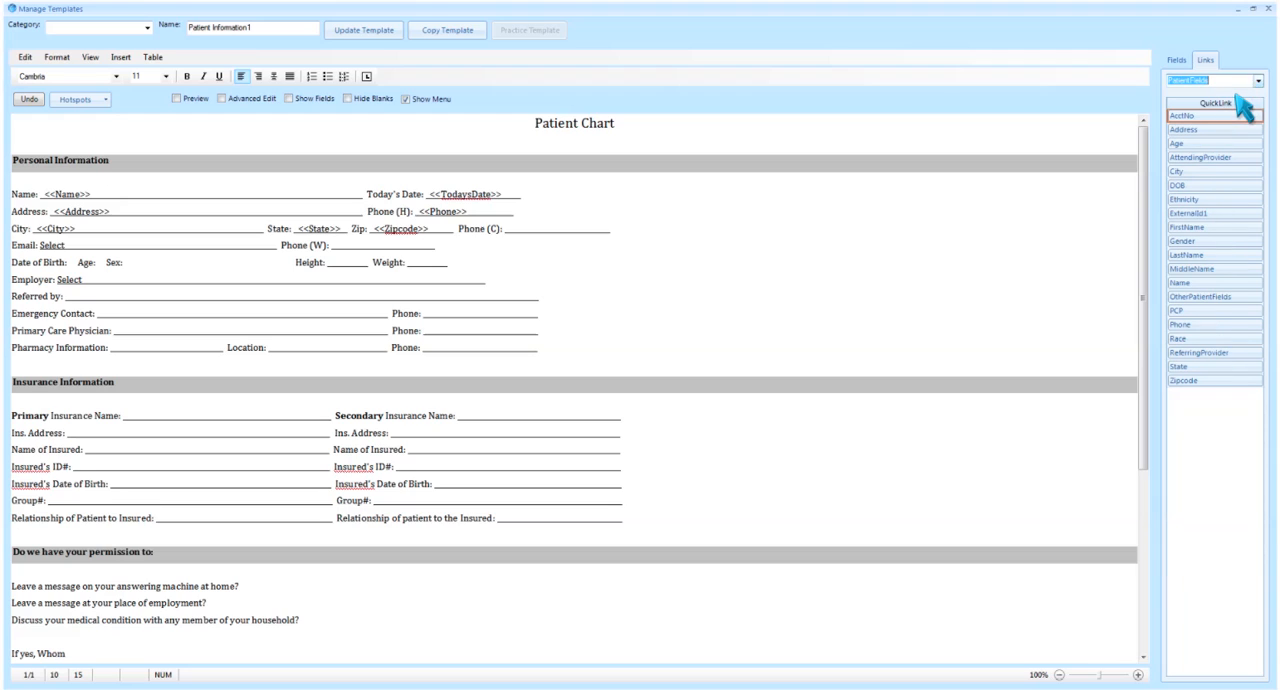
pyautogui.moveTo(1220, 150)
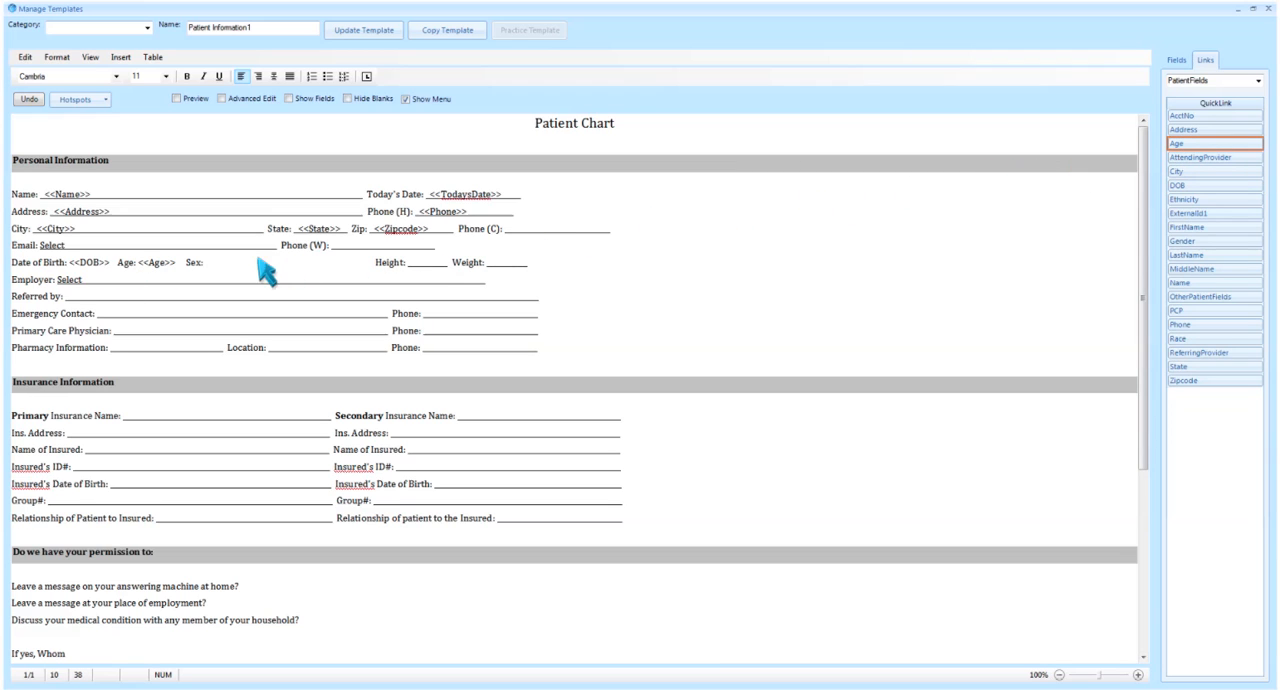
pyautogui.click(1212, 242)
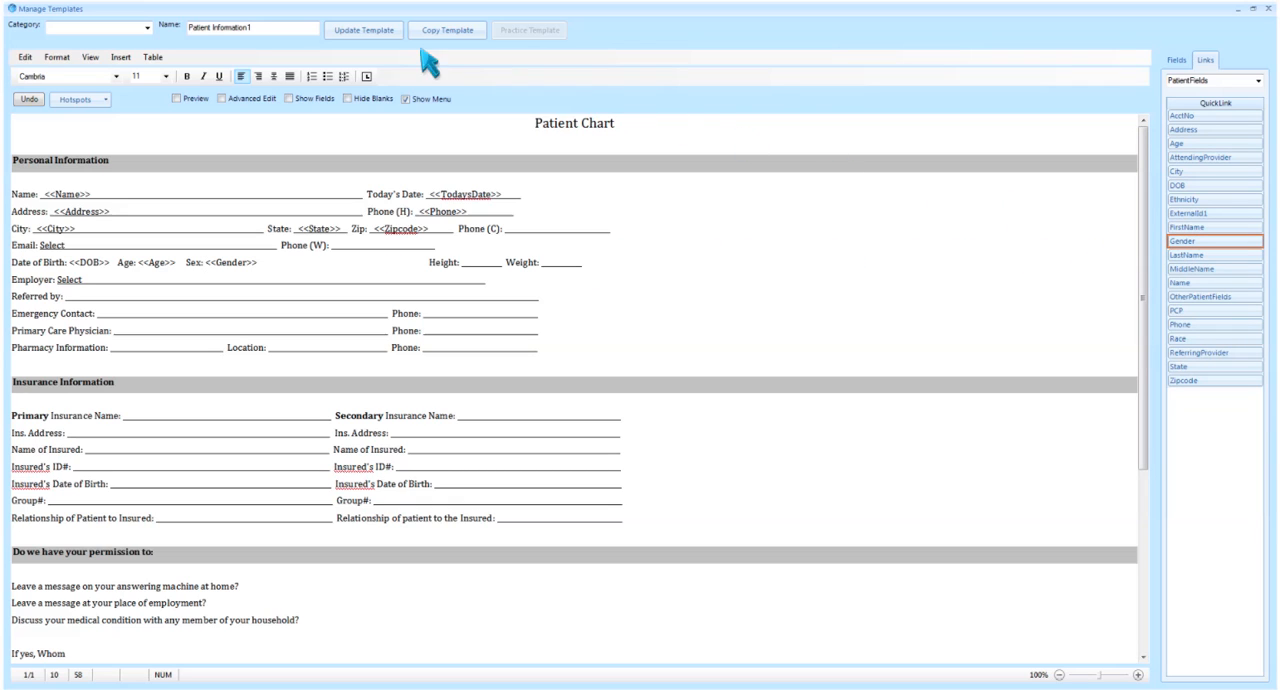
# Update the template, overwriting it so the chart shows date of birth, age 26 and sex M.
pyautogui.click(364, 28)
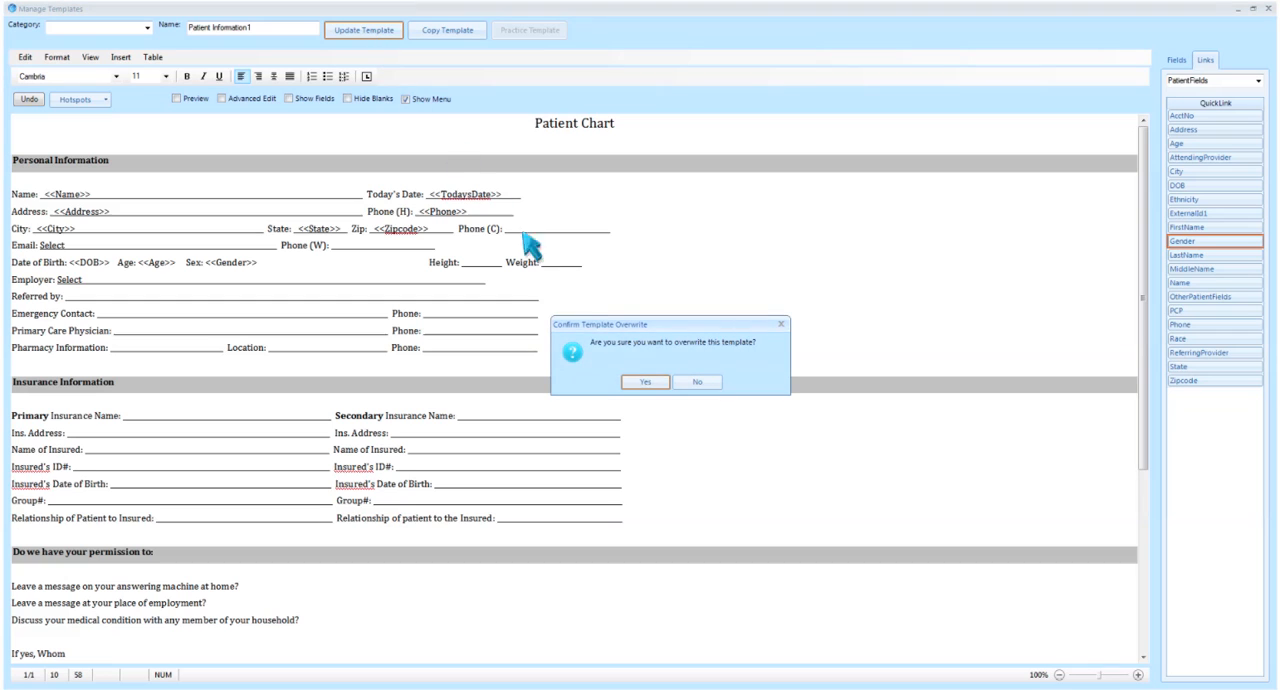
pyautogui.click(644, 380)
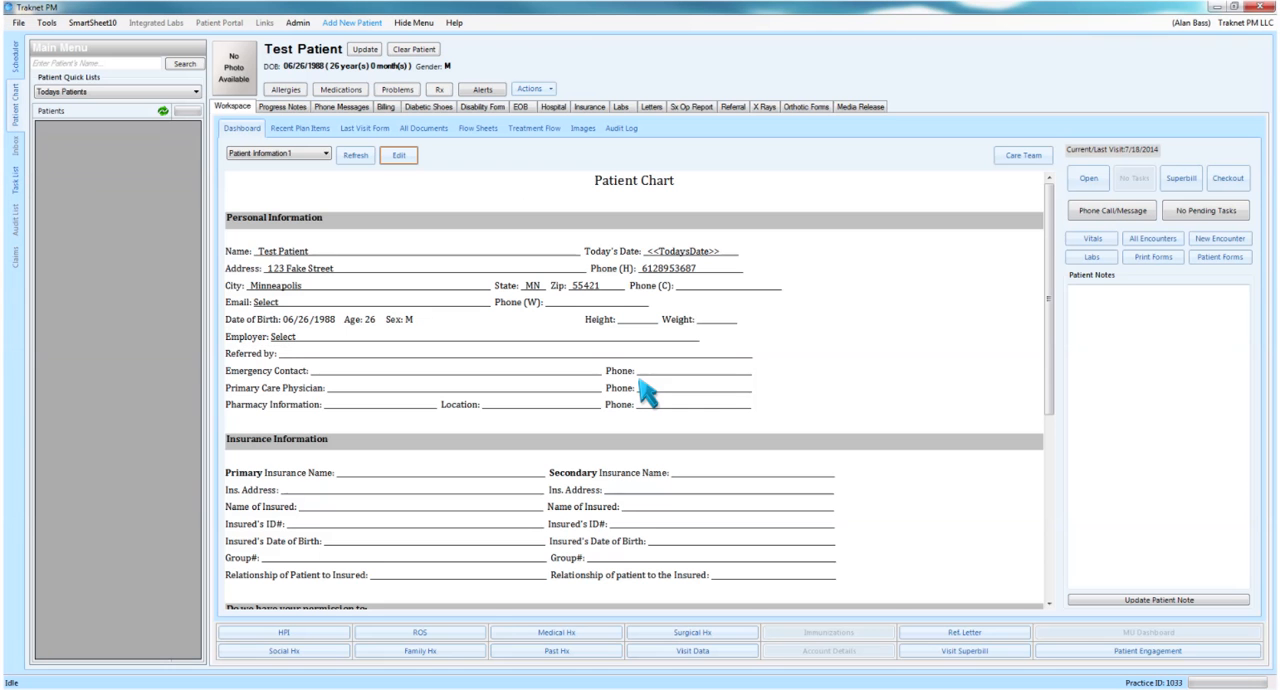